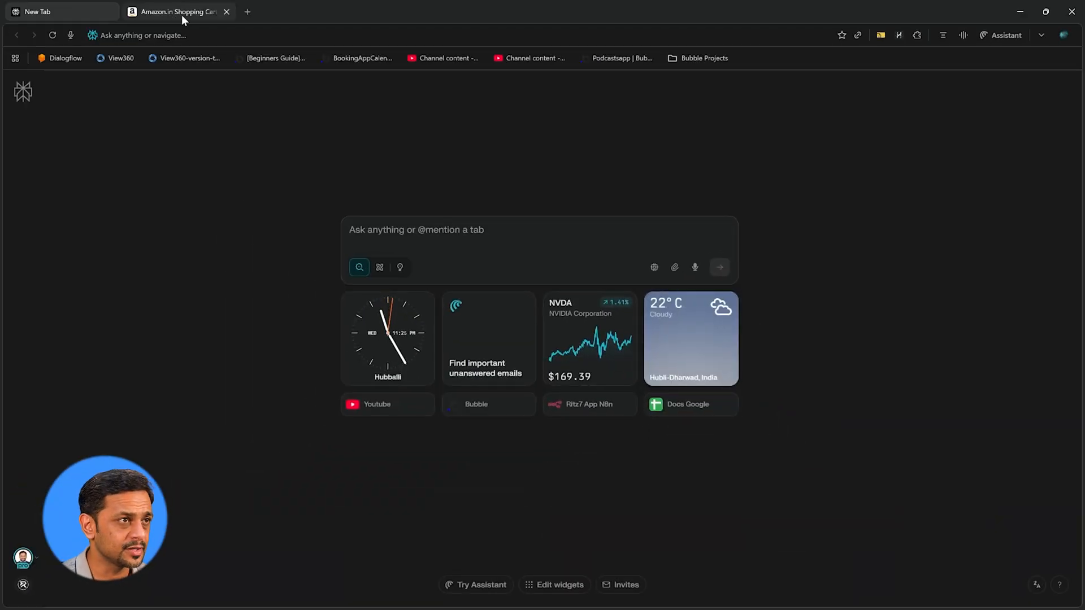
Step: Switch to the Amazon.in Shopping Cart tab, now empty with a zero-item subtotal
{"action": "left_click", "coordinate": [176, 11]}
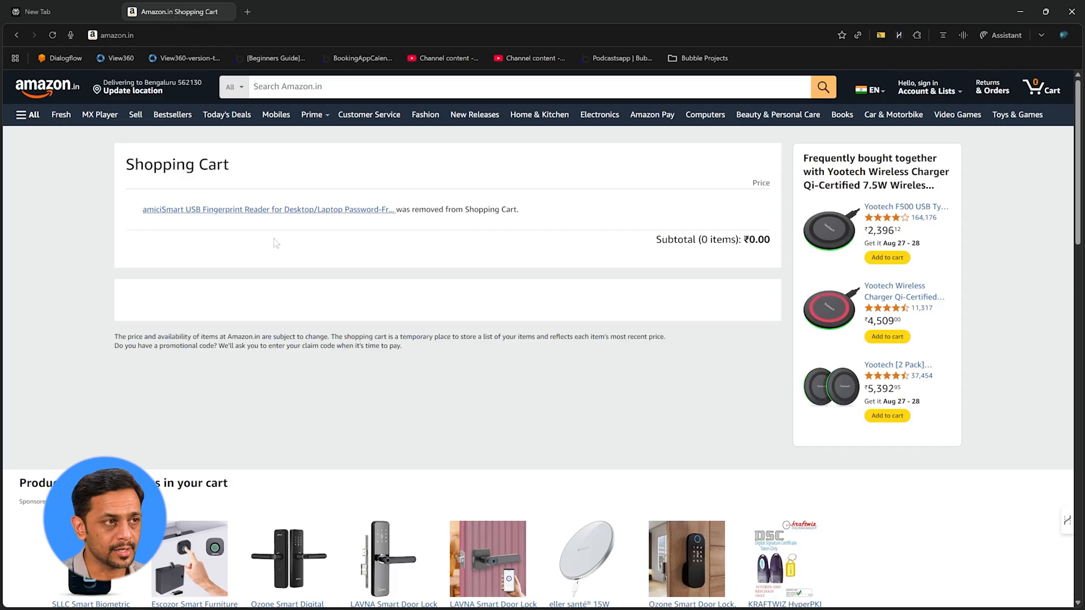
Step: Return to the New Tab start page to draft the fingerprint scanner and S24 Ultra charger request
{"action": "left_click", "coordinate": [60, 11]}
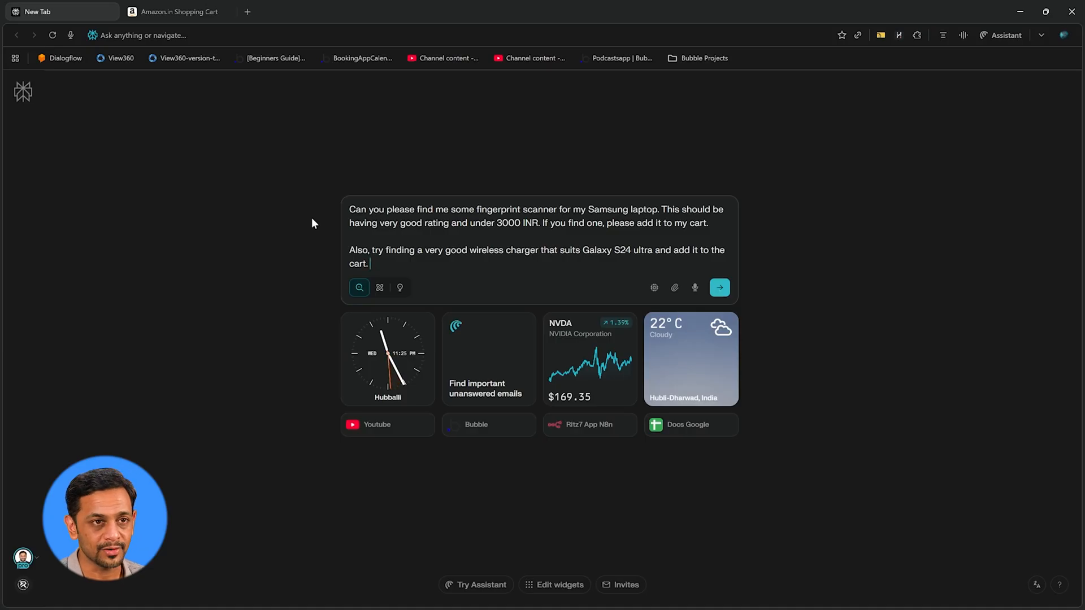
{"action": "mouse_move", "coordinate": [668, 289]}
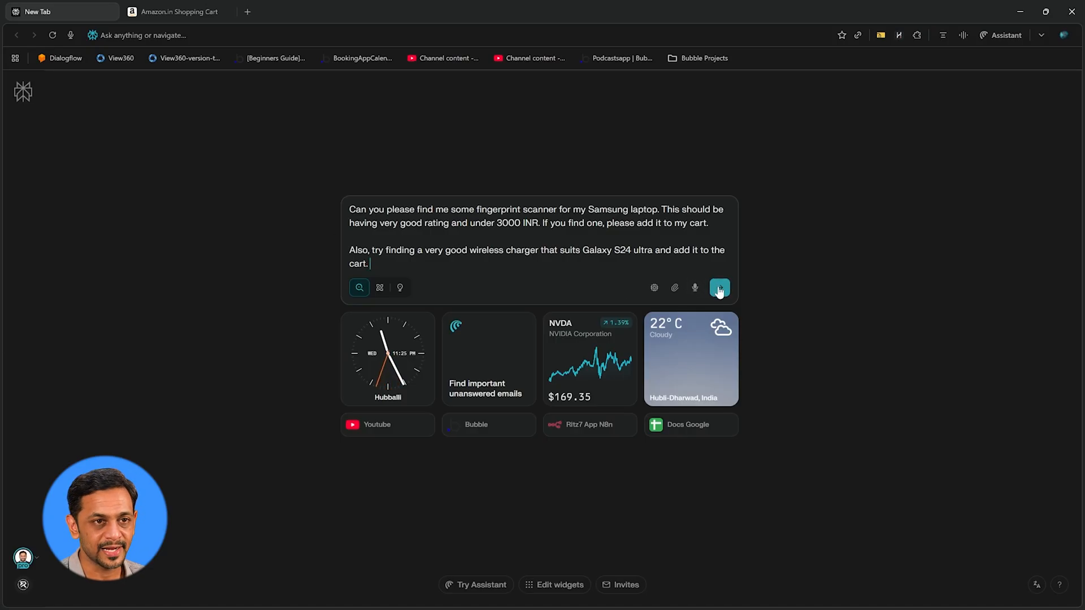
Step: Send the shopping request and follow the assistant as it finds the amiciSmart USB fingerprint reader
{"action": "left_click", "coordinate": [718, 287]}
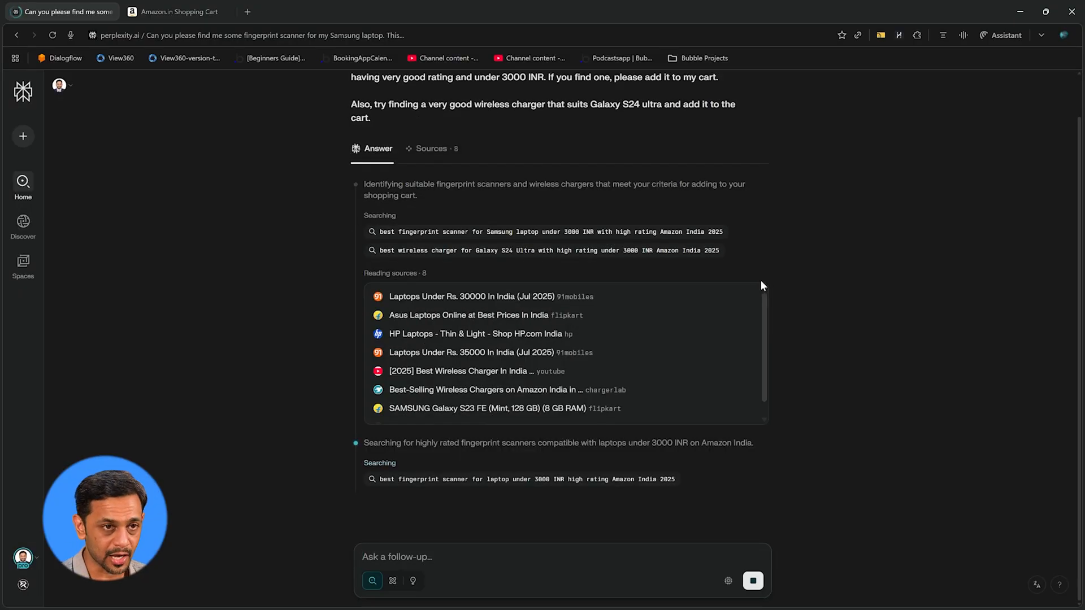
{"action": "scroll", "scroll_direction": "down", "scroll_amount": 3}
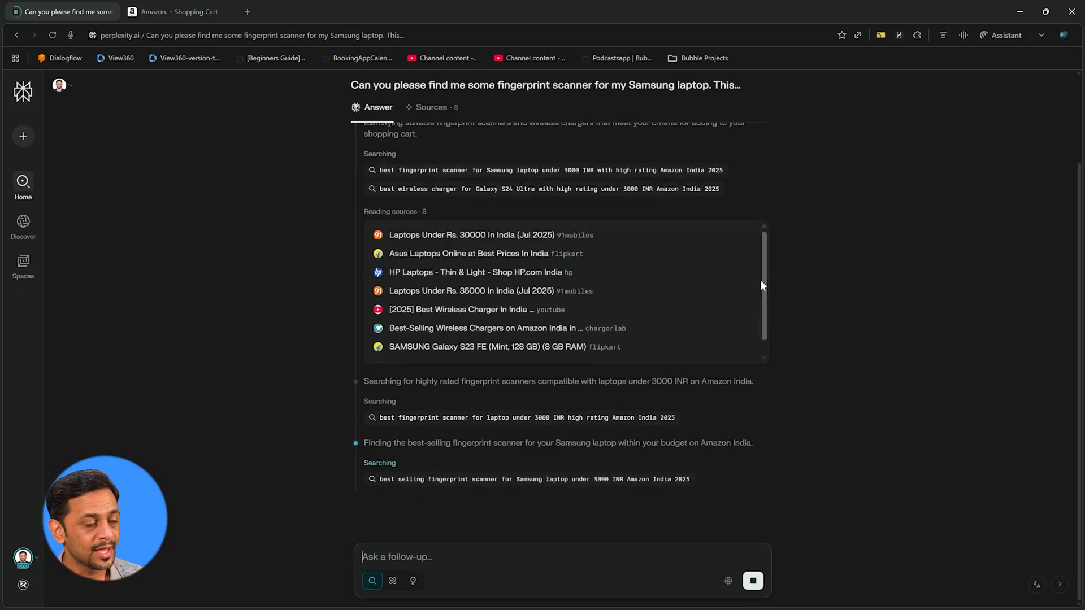
{"action": "scroll", "scroll_direction": "down", "scroll_amount": 3}
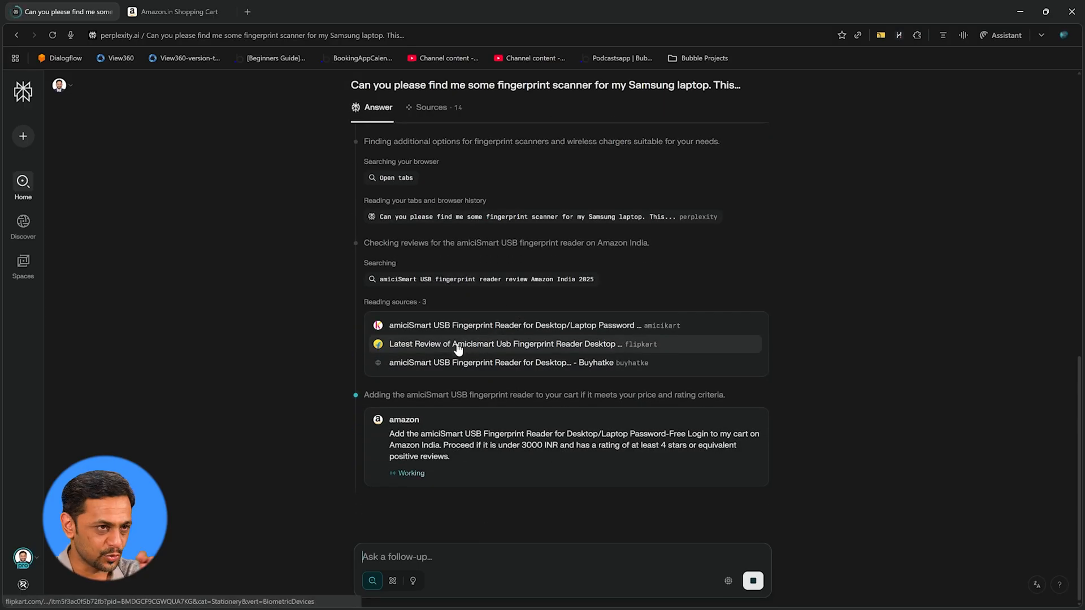
{"action": "mouse_move", "coordinate": [430, 339]}
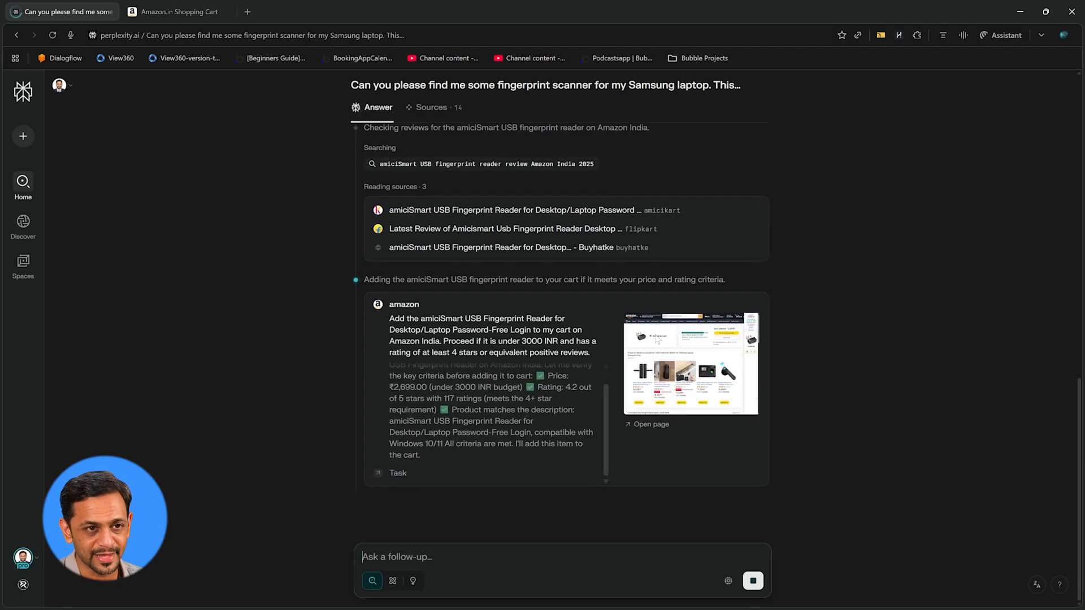
Step: Confirm the amiciSmart fingerprint reader at ₹2,699 is in the Amazon cart, then start a fresh tab
{"action": "left_click", "coordinate": [172, 11]}
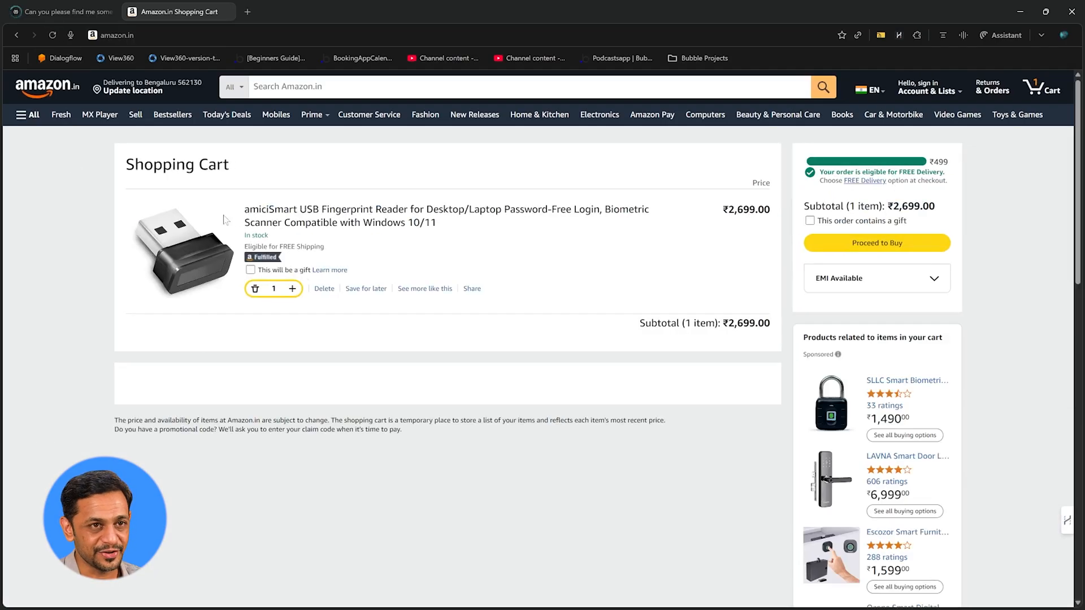
{"action": "left_click", "coordinate": [61, 11]}
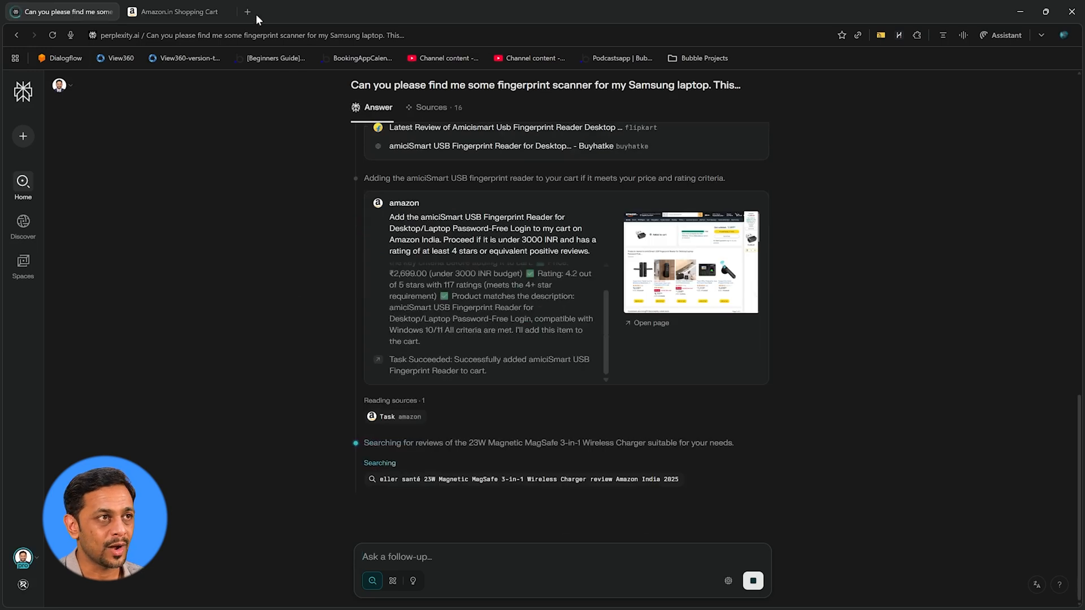
{"action": "left_click", "coordinate": [247, 11]}
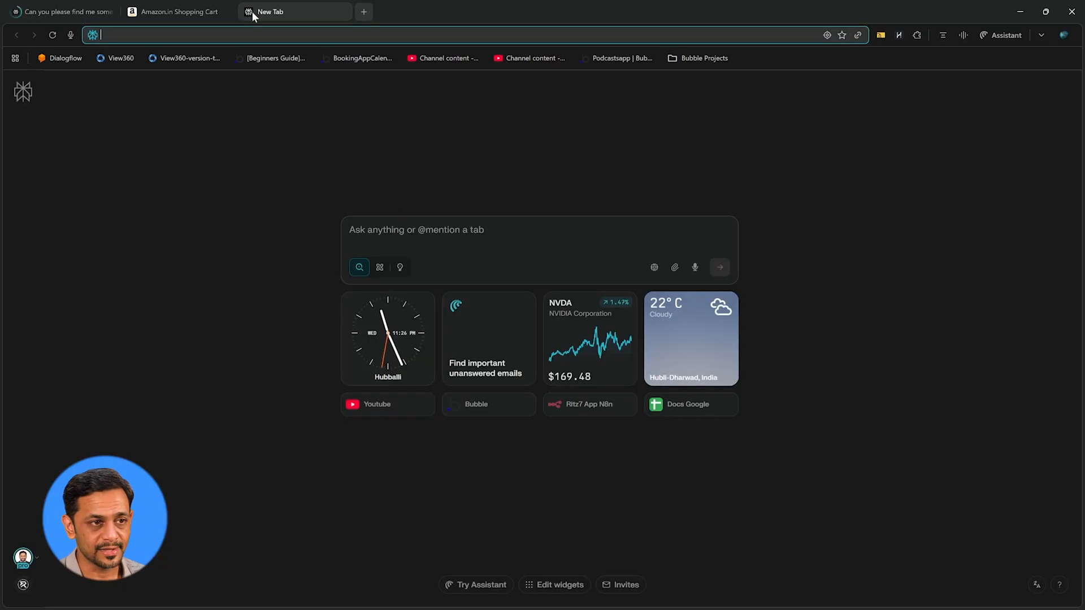
Step: Go to YouTube and open the ritz7hq (Ritesh Hegde) channel from the search results
{"action": "left_click", "coordinate": [375, 405]}
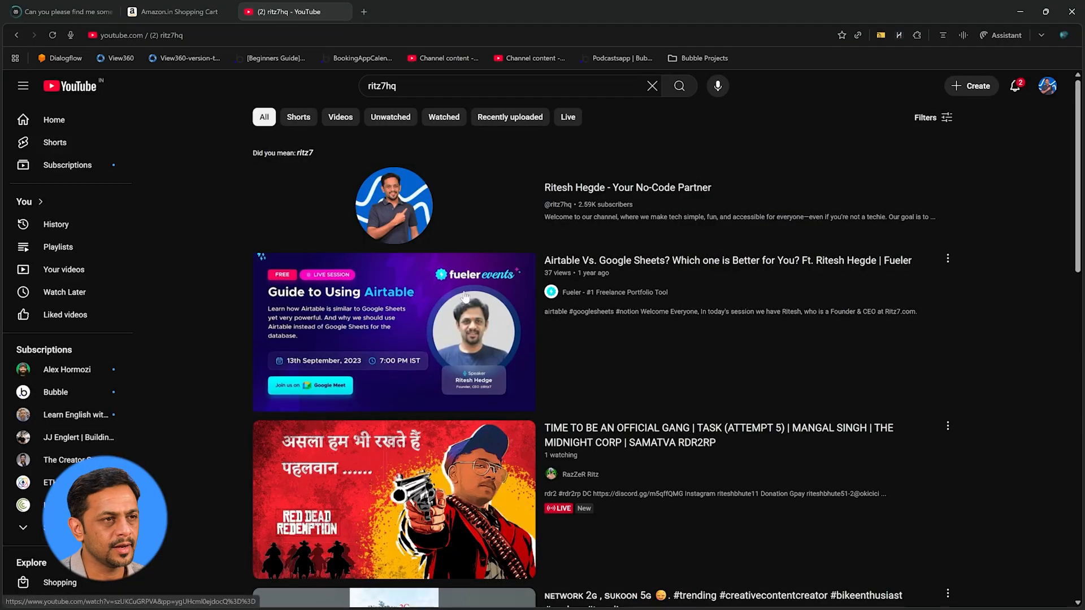
{"action": "scroll", "scroll_direction": "down", "scroll_amount": 3}
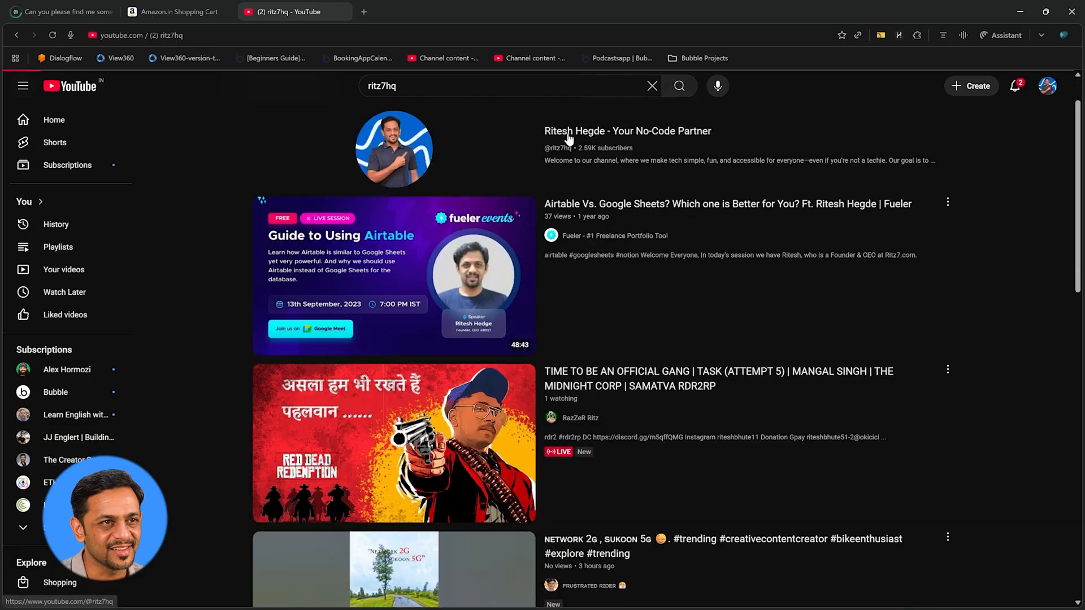
{"action": "left_click", "coordinate": [628, 131]}
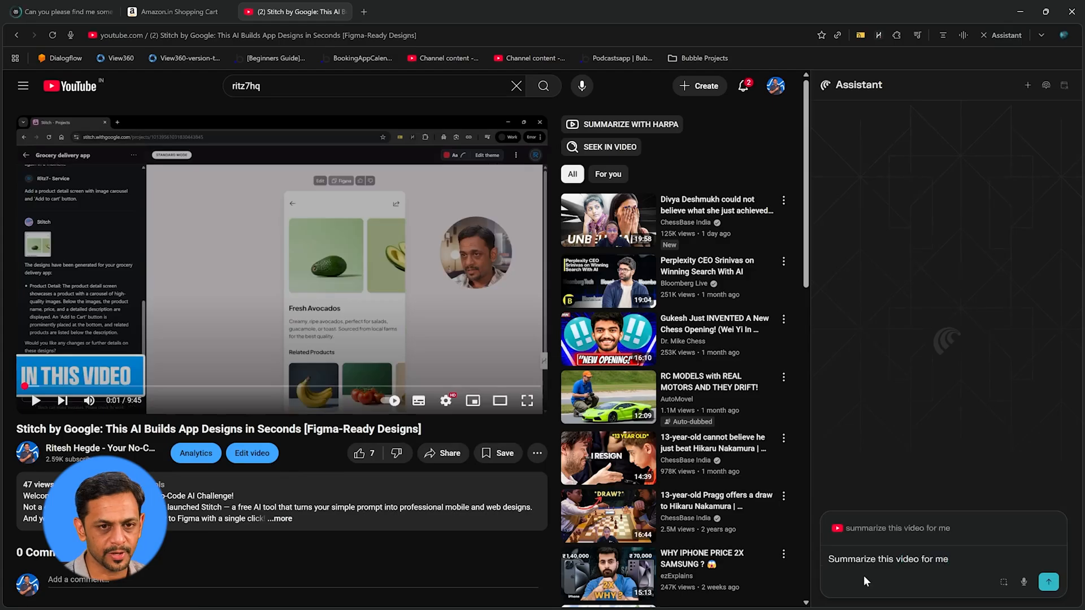
Step: Have the assistant produce a bullet-point summary of the Stitch by Google video
{"action": "left_click", "coordinate": [1047, 581]}
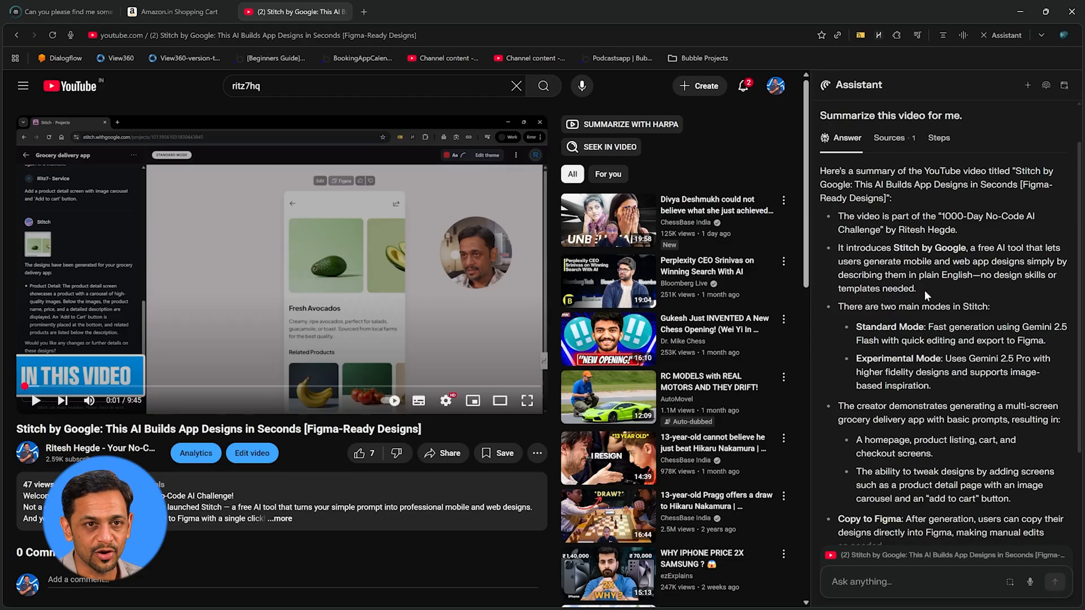
{"action": "scroll", "scroll_direction": "down", "scroll_amount": 3}
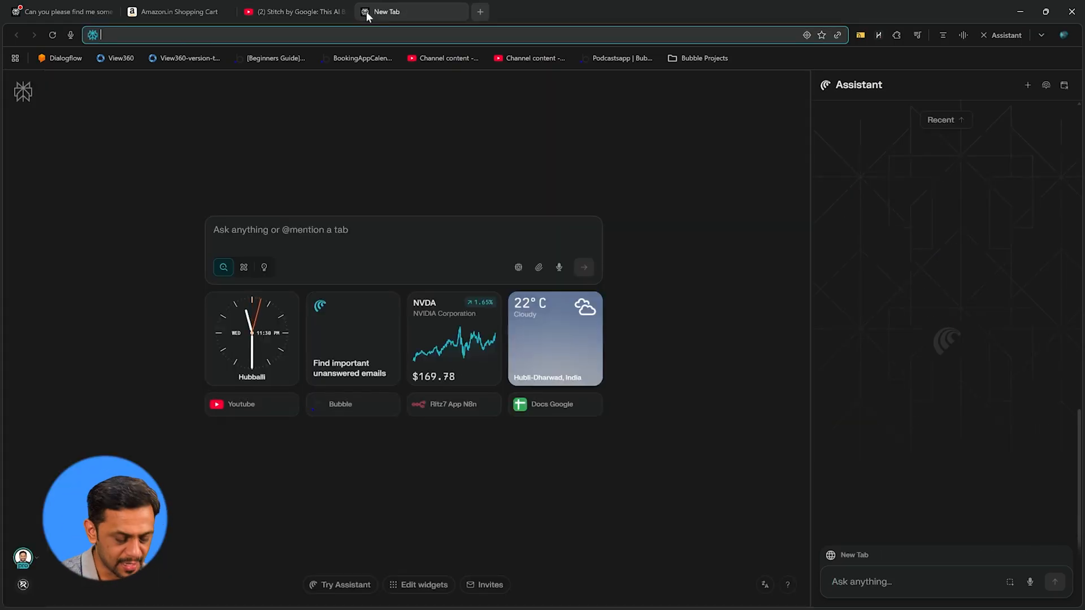
Step: Bring up OpenAI's privacy policy page
{"action": "type", "text": "Open AI privacy"}
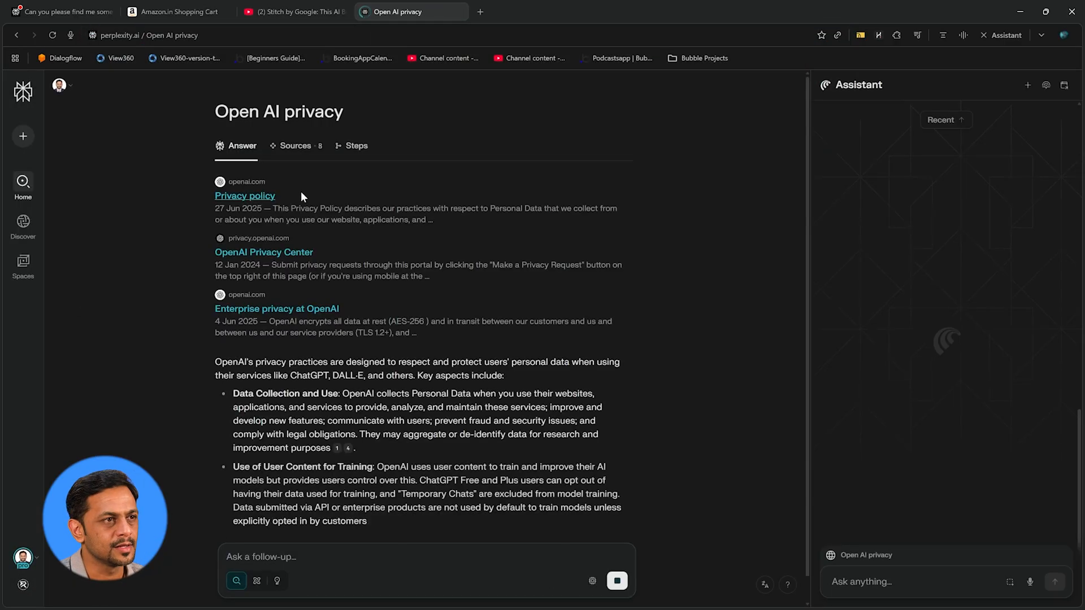
{"action": "left_click", "coordinate": [244, 196]}
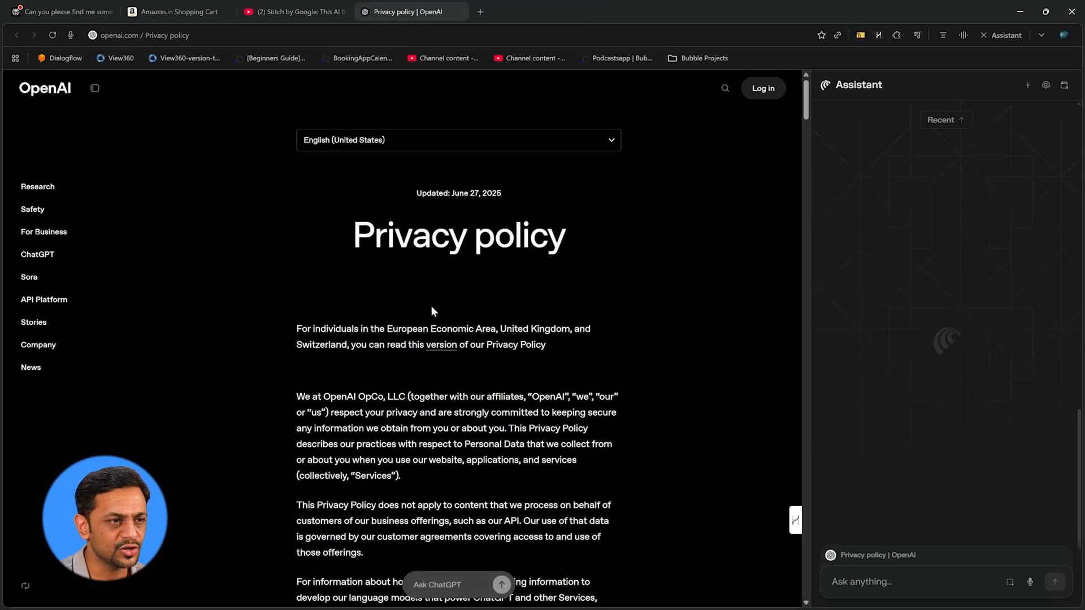
{"action": "scroll", "scroll_direction": "down", "scroll_amount": 3}
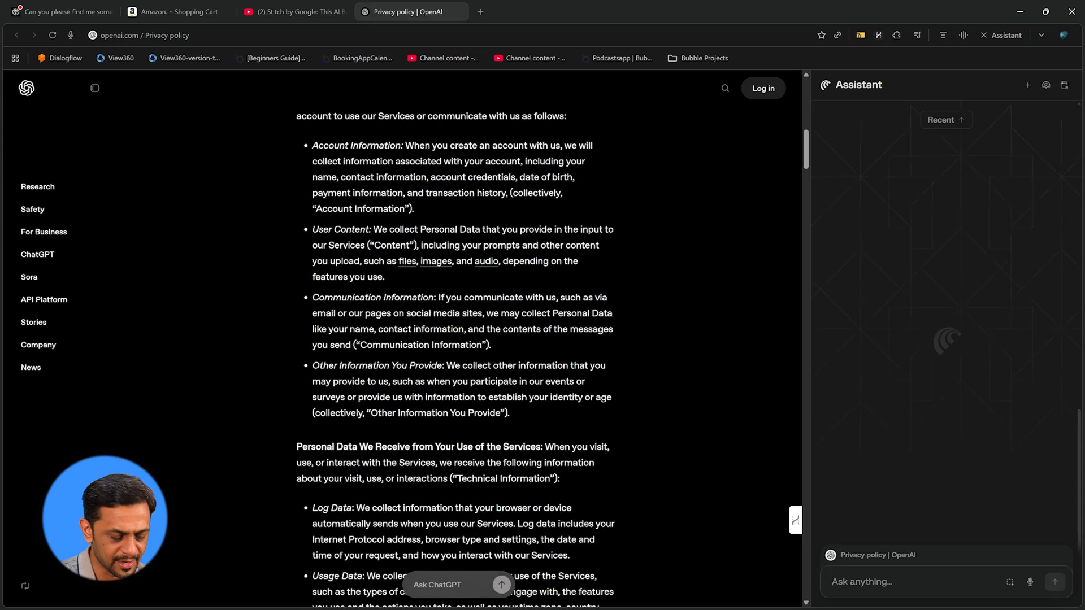
Step: Ask the assistant 'Is my data safe if I use Open AI?' and review its answer
{"action": "type", "text": "Is my data safe if I use Open AI?"}
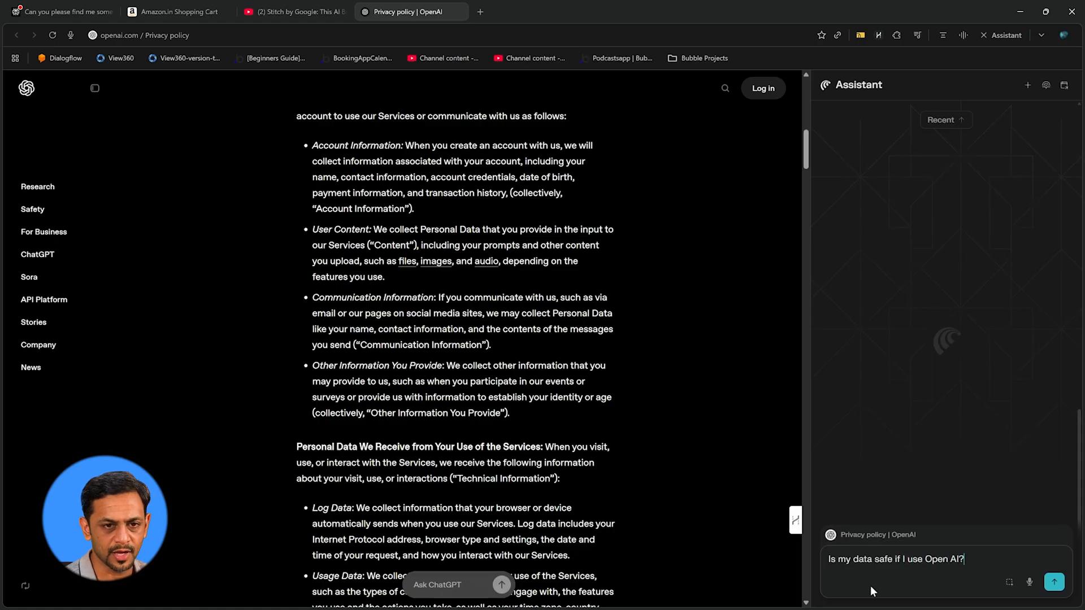
{"action": "left_click", "coordinate": [1053, 581]}
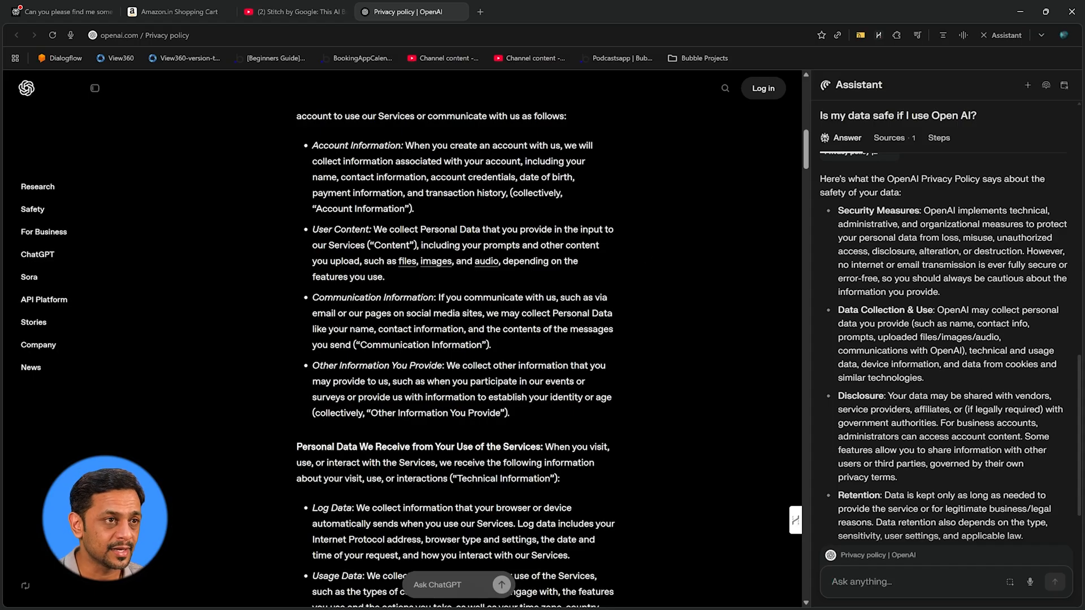
{"action": "scroll", "scroll_direction": "down", "scroll_amount": 3}
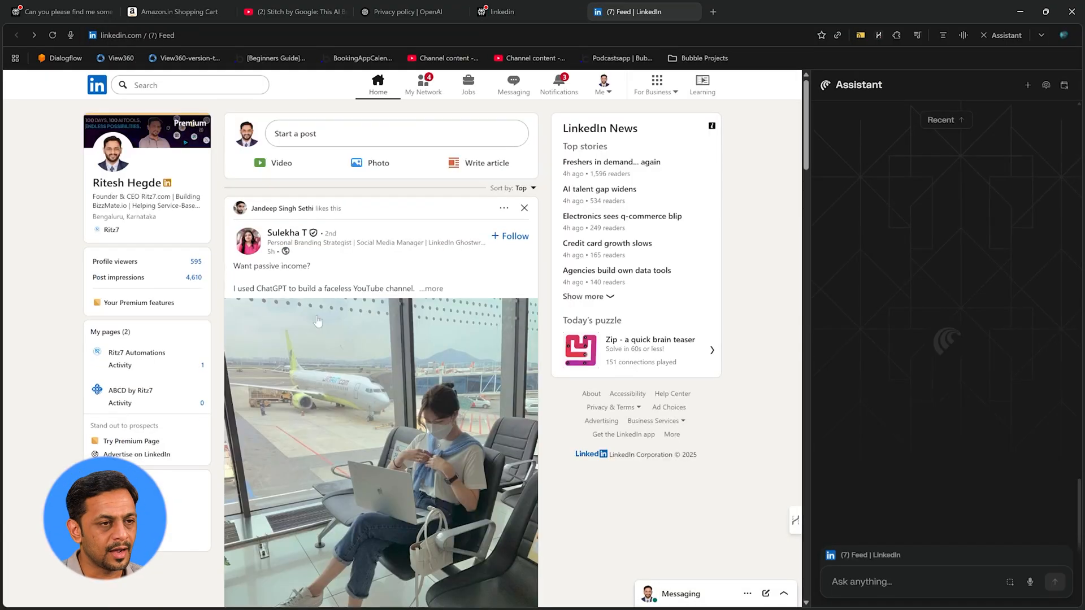
Step: Ask the assistant to read the first LinkedIn feed post and suggest what to comment on it
{"action": "scroll", "scroll_direction": "down", "scroll_amount": 3}
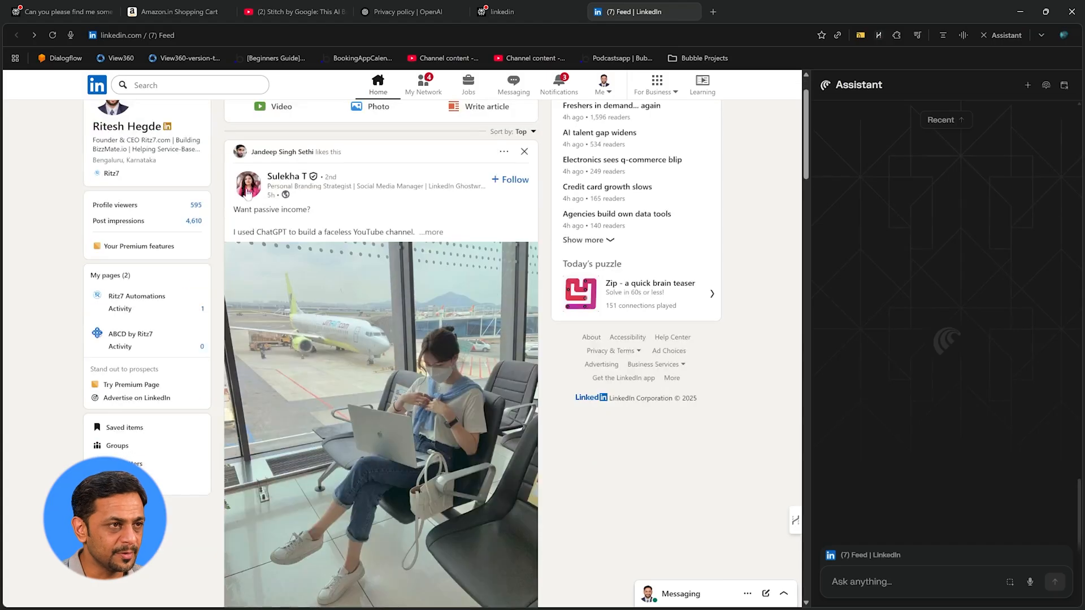
{"action": "type", "text": "Can you please read the first post on my feed and tell me what can I comment on it to feel"}
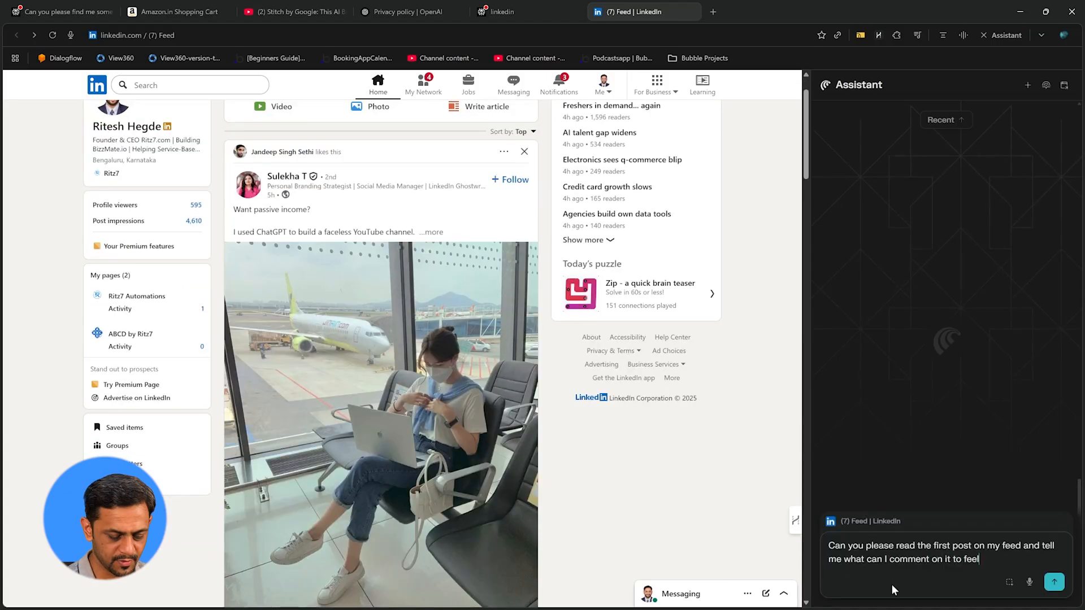
{"action": "left_click", "coordinate": [1055, 581]}
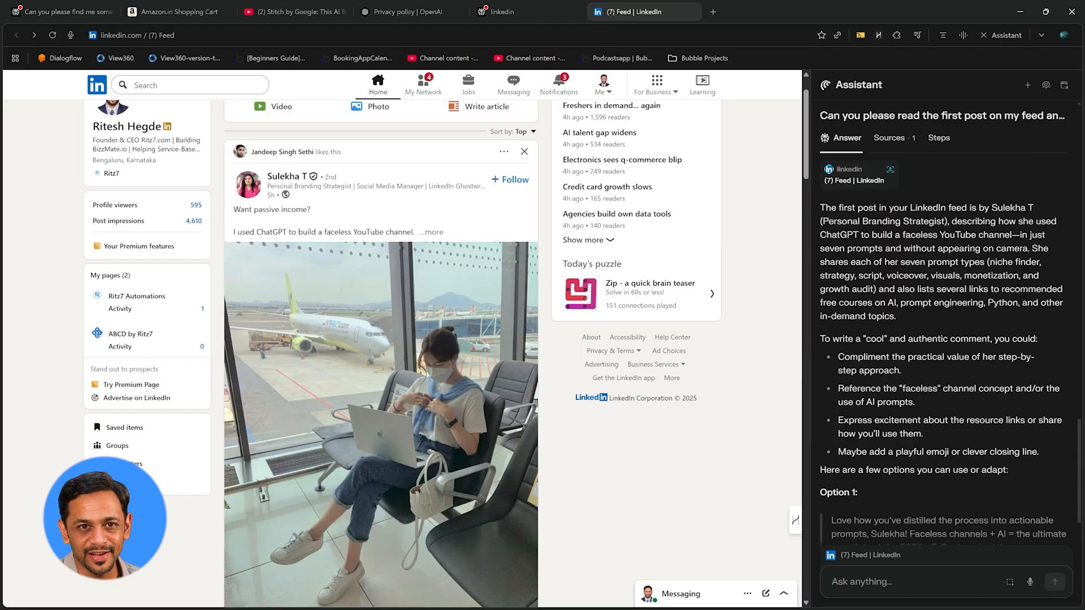
{"action": "mouse_move", "coordinate": [873, 221]}
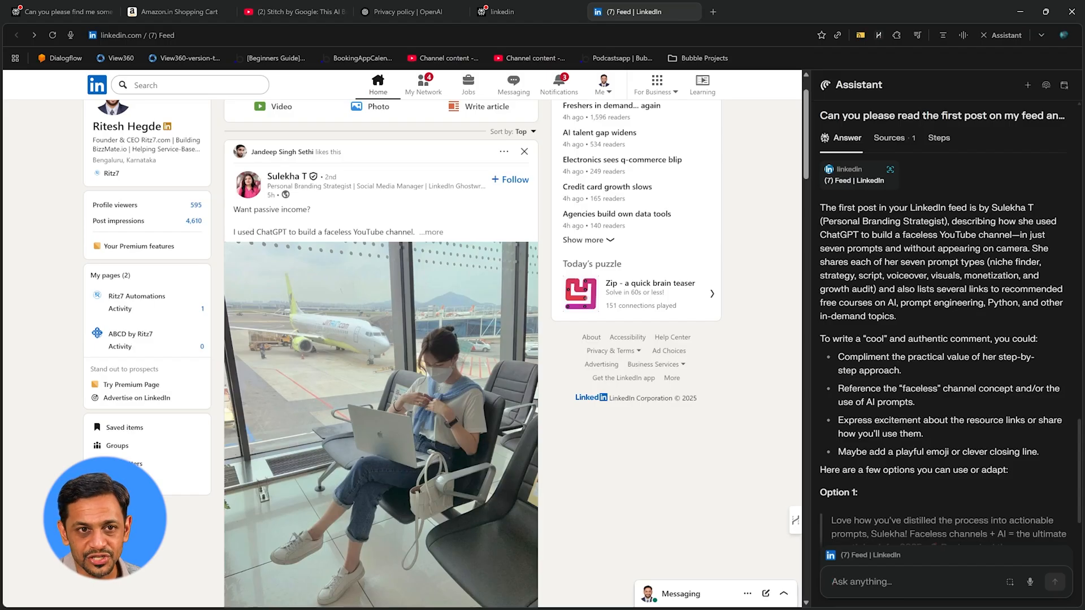
{"action": "scroll", "scroll_direction": "down", "scroll_amount": 3}
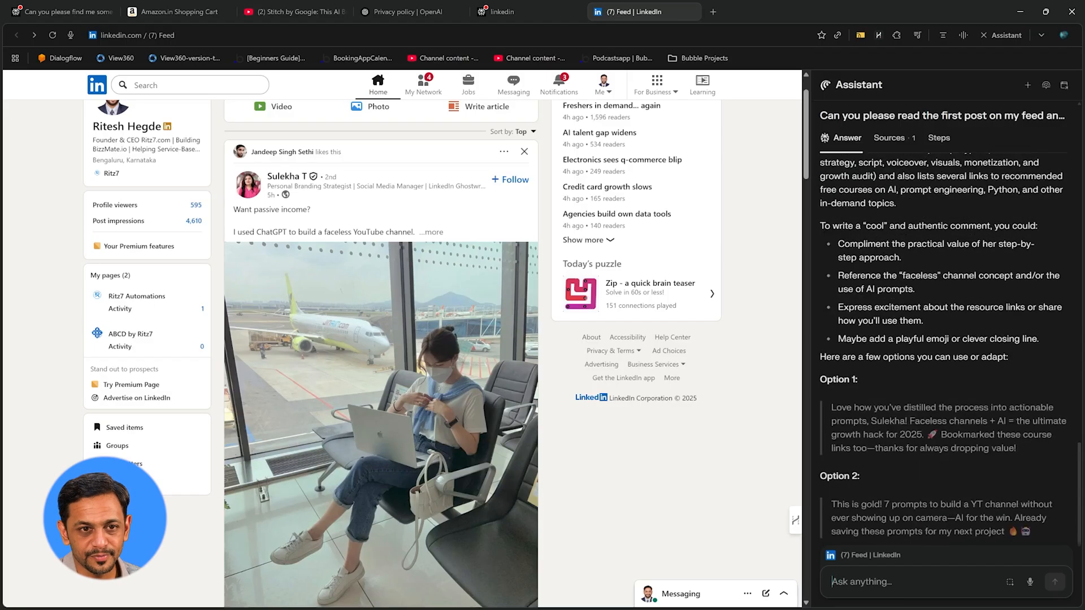
{"action": "scroll", "scroll_direction": "down", "scroll_amount": 3}
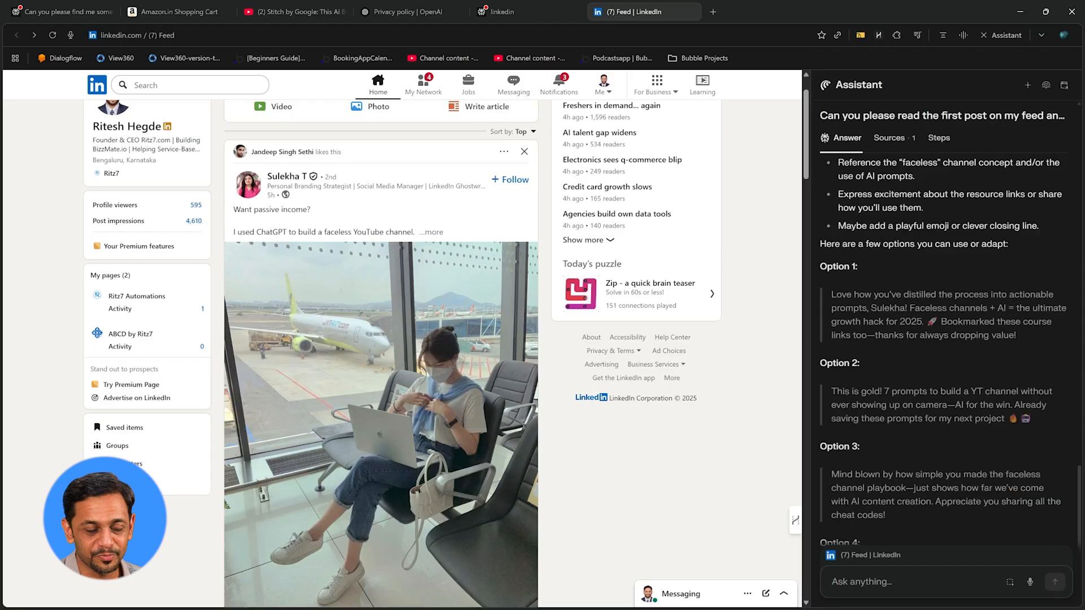
{"action": "scroll", "scroll_direction": "down", "scroll_amount": 3}
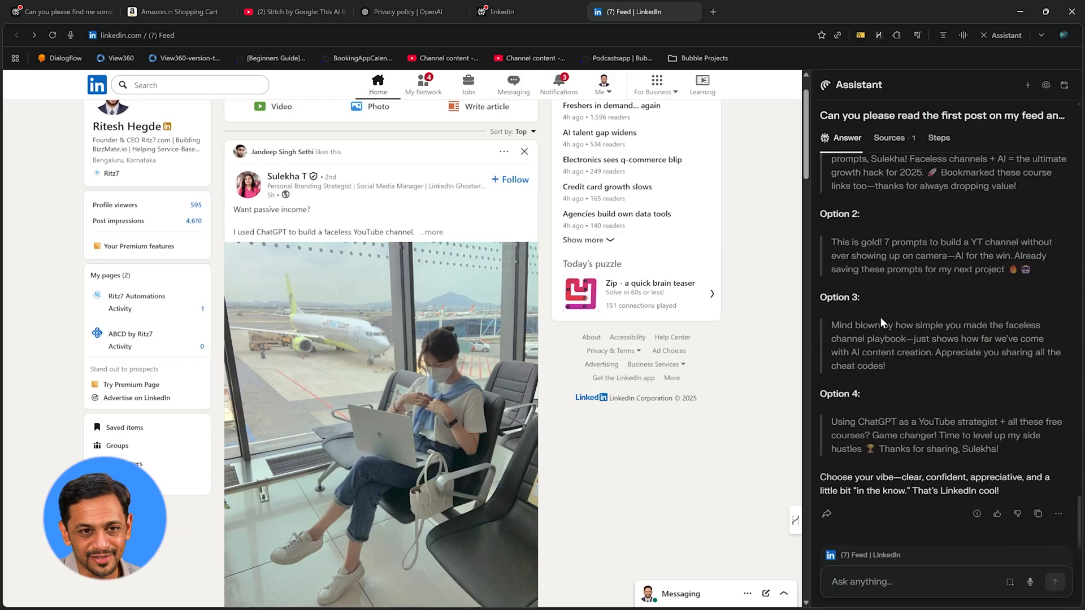
{"action": "scroll", "scroll_direction": "down", "scroll_amount": 3}
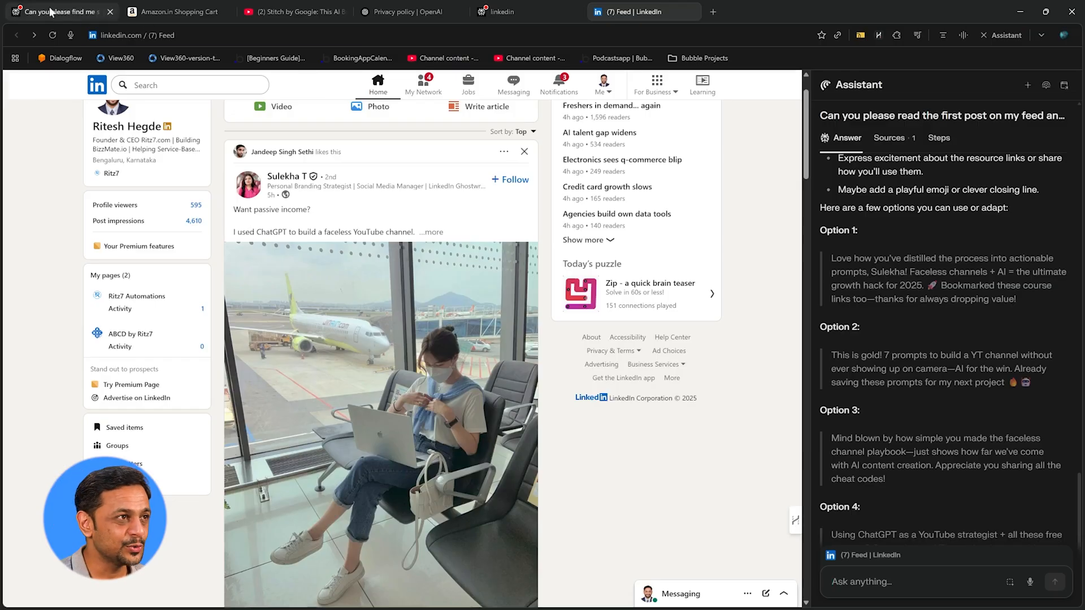
Step: Review the earlier Perplexity answer showing the fingerprint scanner and S24 Ultra charger added to cart, then start a new tab
{"action": "left_click", "coordinate": [55, 12]}
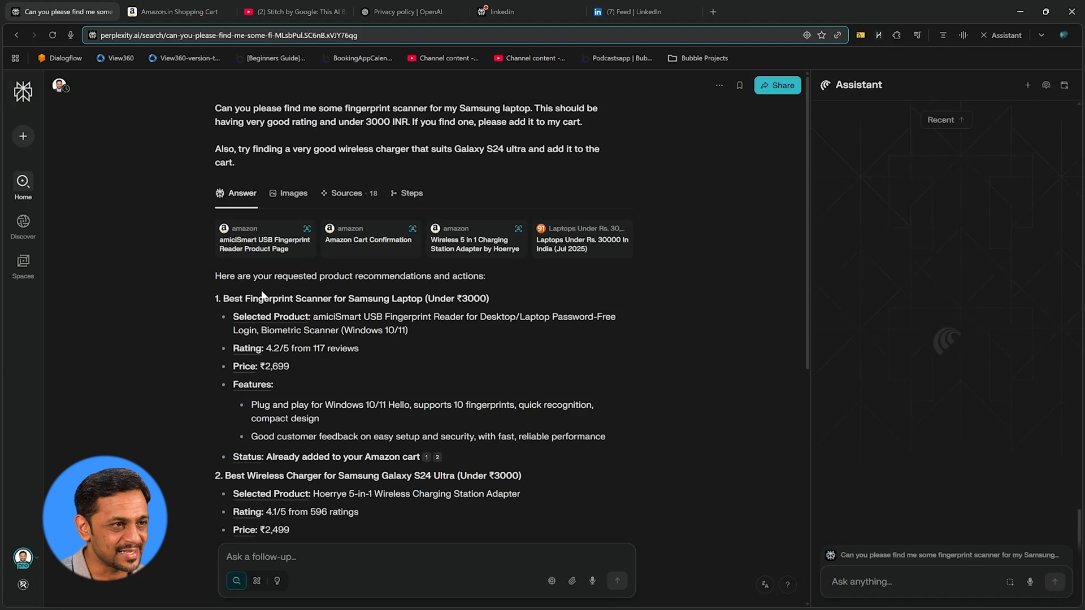
{"action": "scroll", "scroll_direction": "down", "scroll_amount": 3}
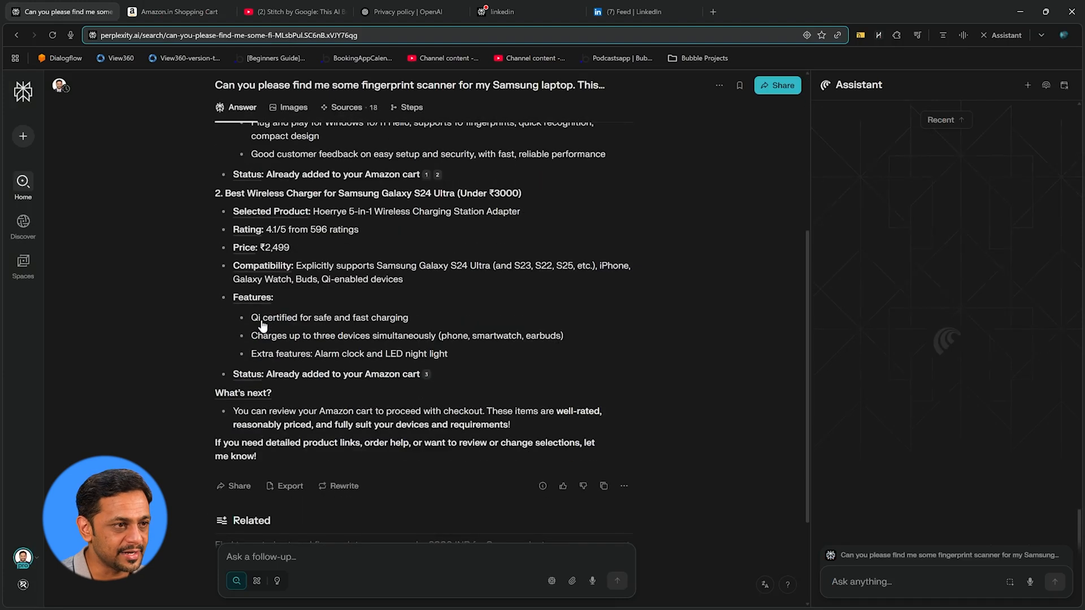
{"action": "scroll", "scroll_direction": "down", "scroll_amount": 3}
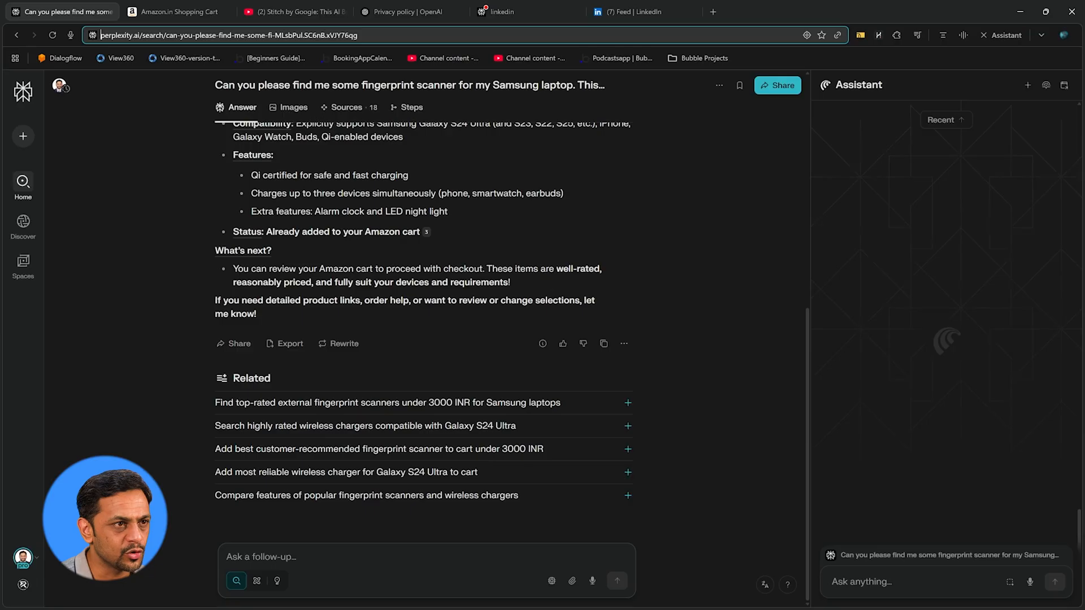
{"action": "left_click", "coordinate": [174, 11]}
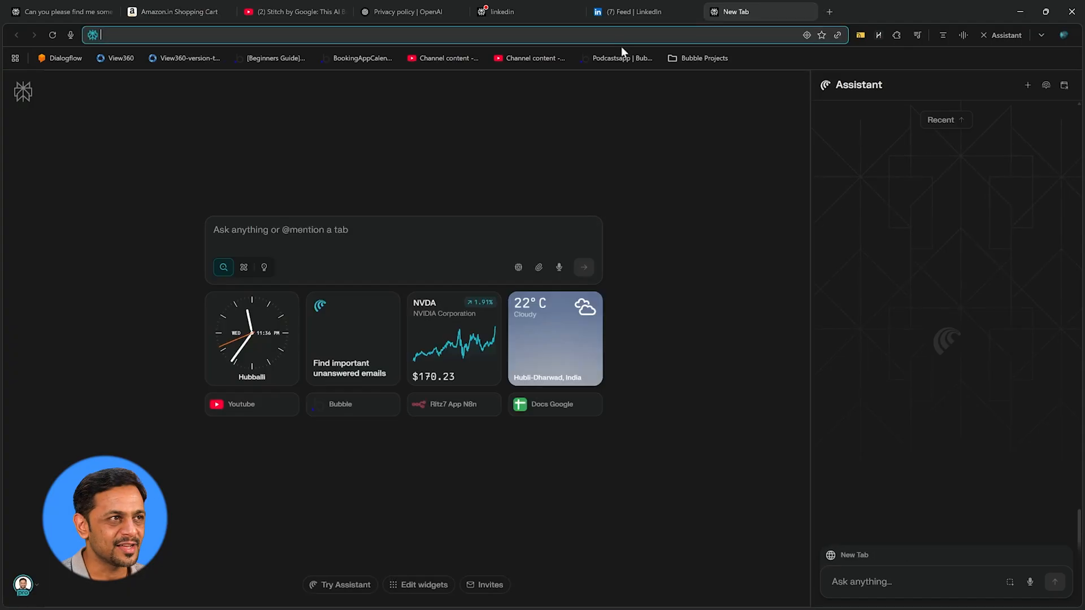
Step: Ask Perplexity for cheapest Hubli to Bangalore flights in the next days, then bring up the Amazon cart
{"action": "type", "text": "I would like to fly from Hubli to Bangalore"}
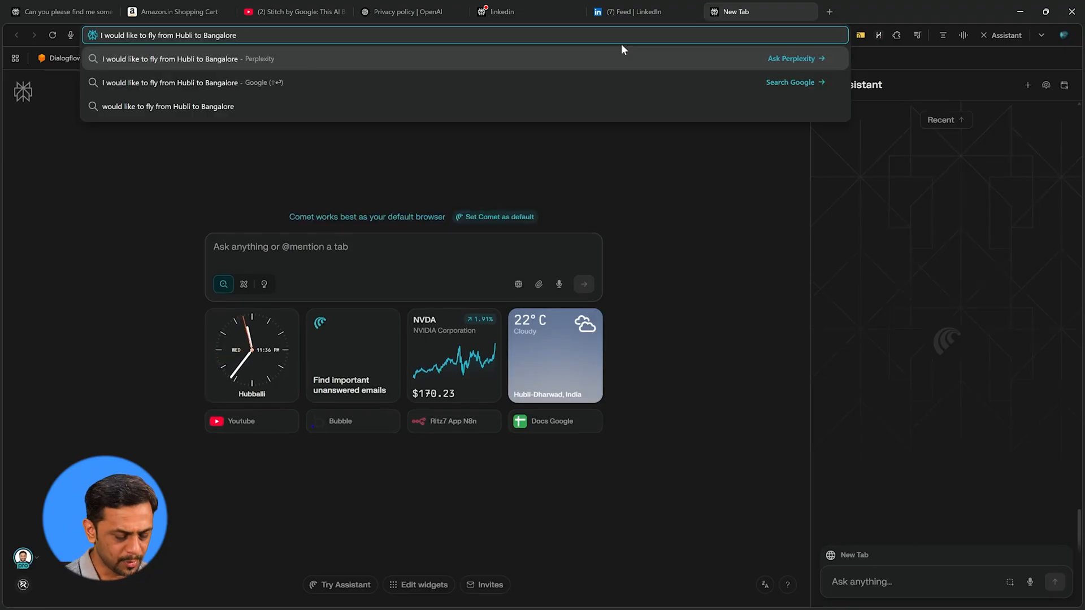
{"action": "type", "text": "in the next few days. Can you see..."}
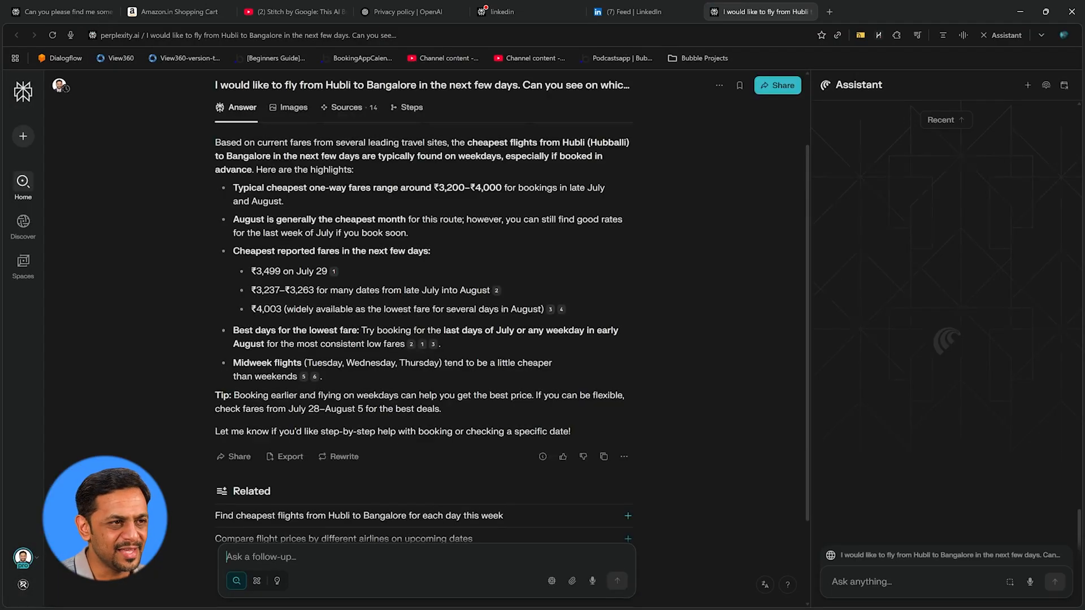
{"action": "left_click", "coordinate": [175, 11]}
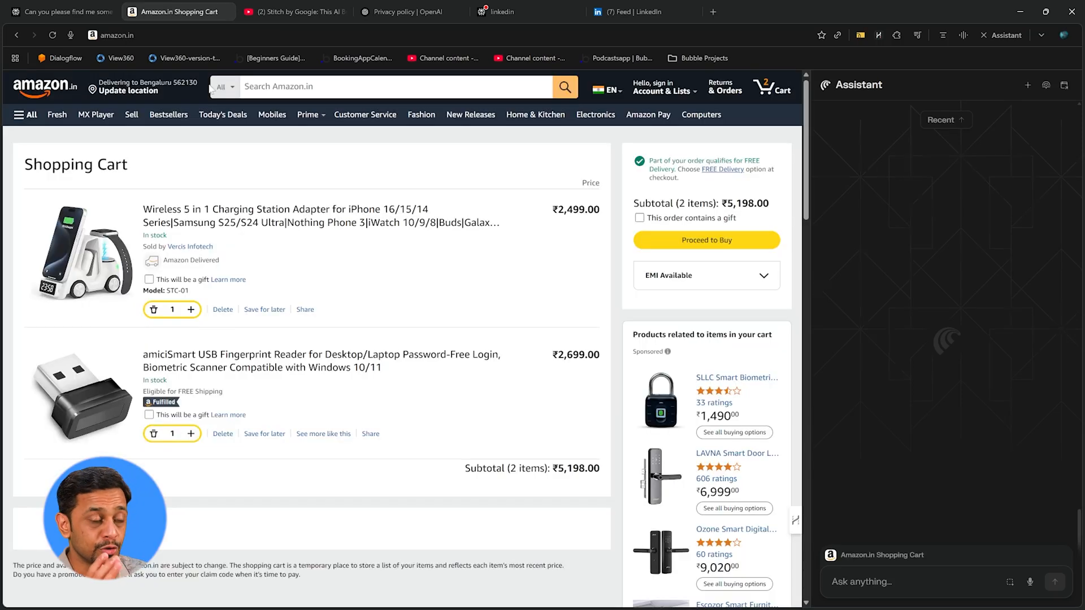